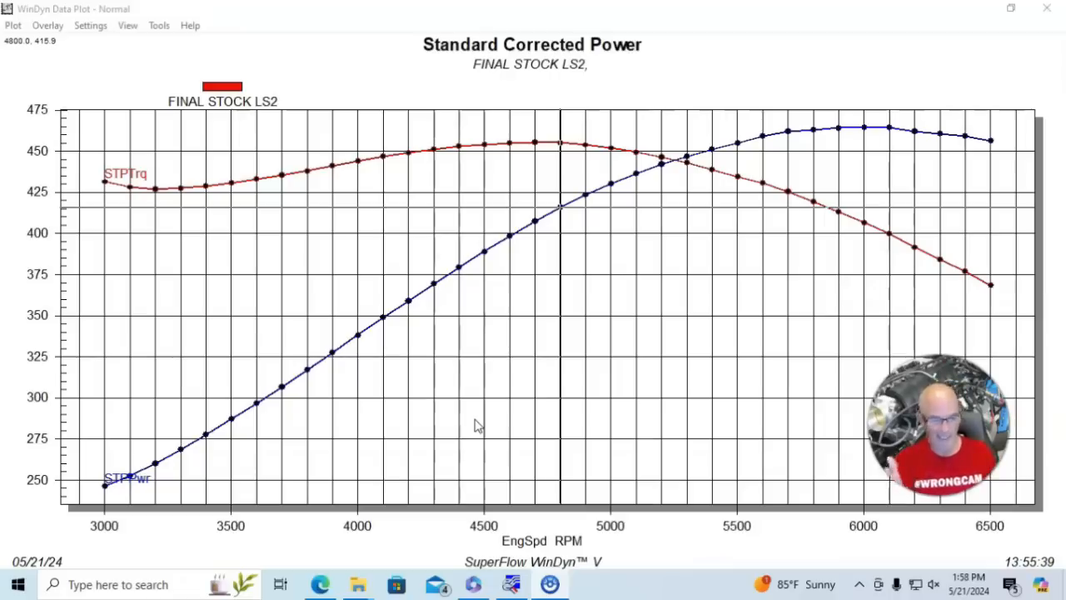
{"action": "mouse_move", "coordinate": [869, 121]}
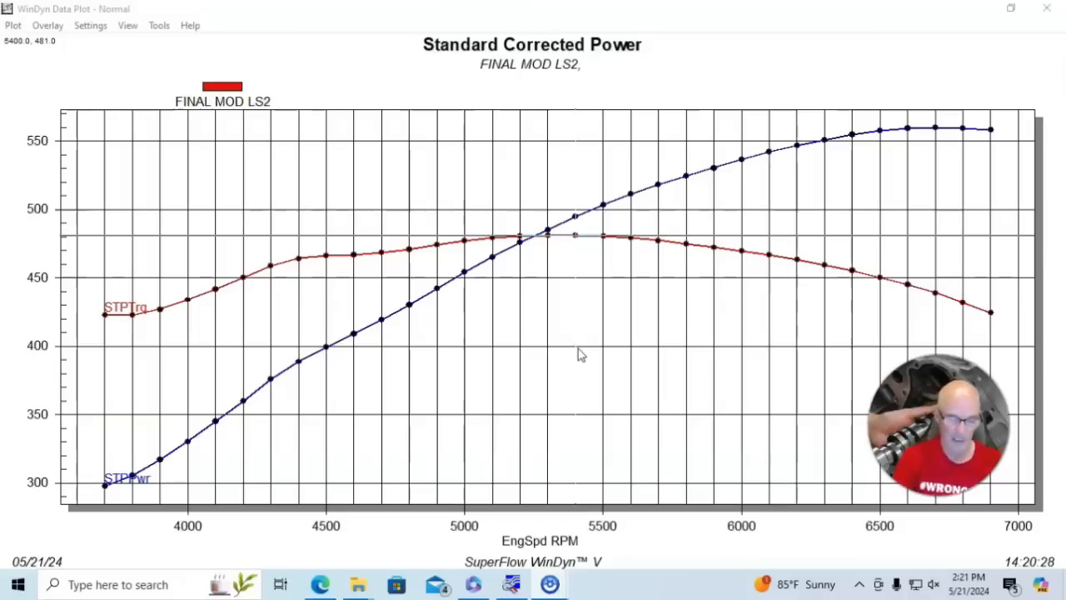
{"action": "mouse_move", "coordinate": [827, 188]}
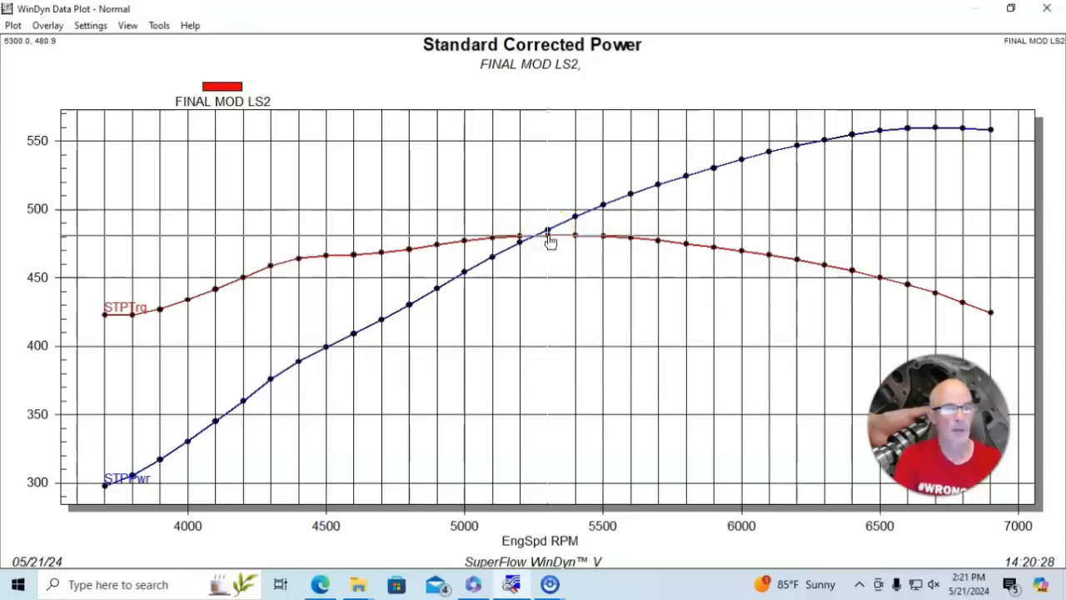
- Show the saved runs available to overlay on the FINAL MOD LS2 plot
{"action": "left_click", "coordinate": [47, 25]}
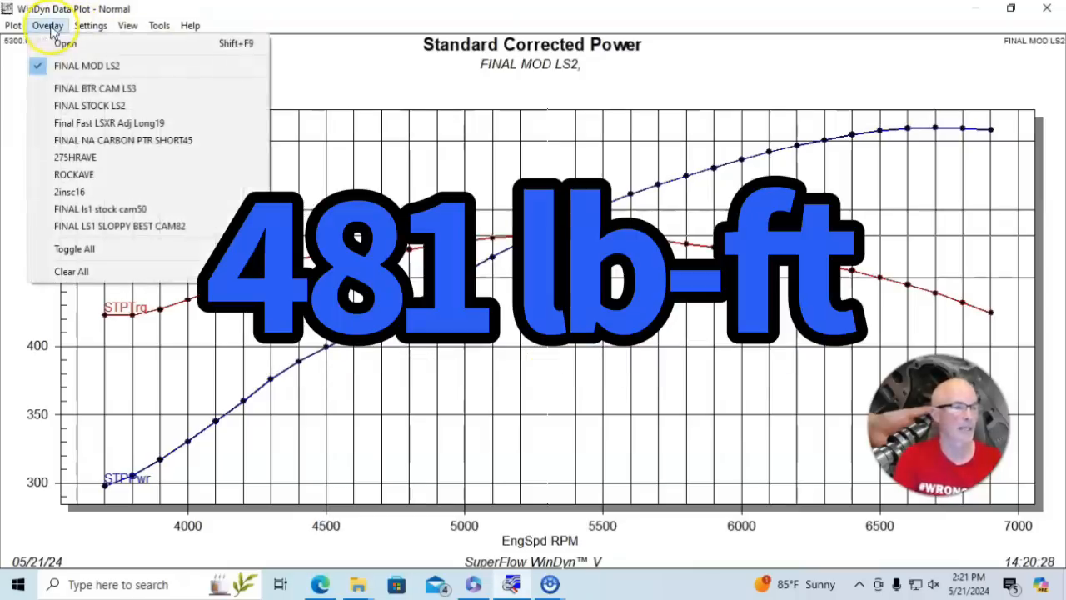
- Overlay the FINAL STOCK LS2 run on FINAL MOD LS2, then remove it again
{"action": "left_click", "coordinate": [89, 105]}
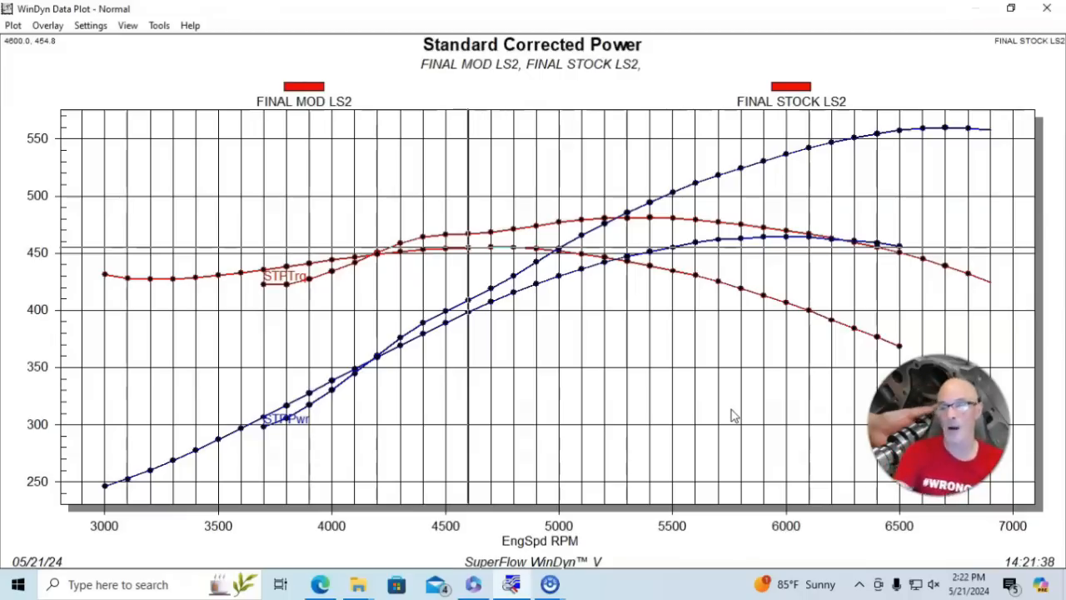
{"action": "mouse_move", "coordinate": [877, 348]}
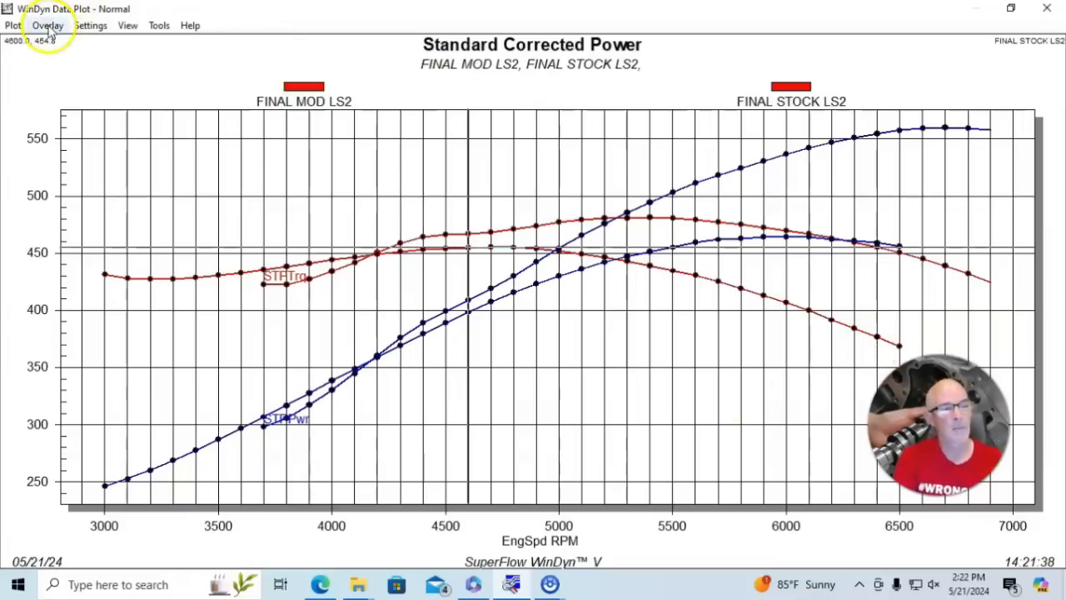
{"action": "left_click", "coordinate": [47, 25]}
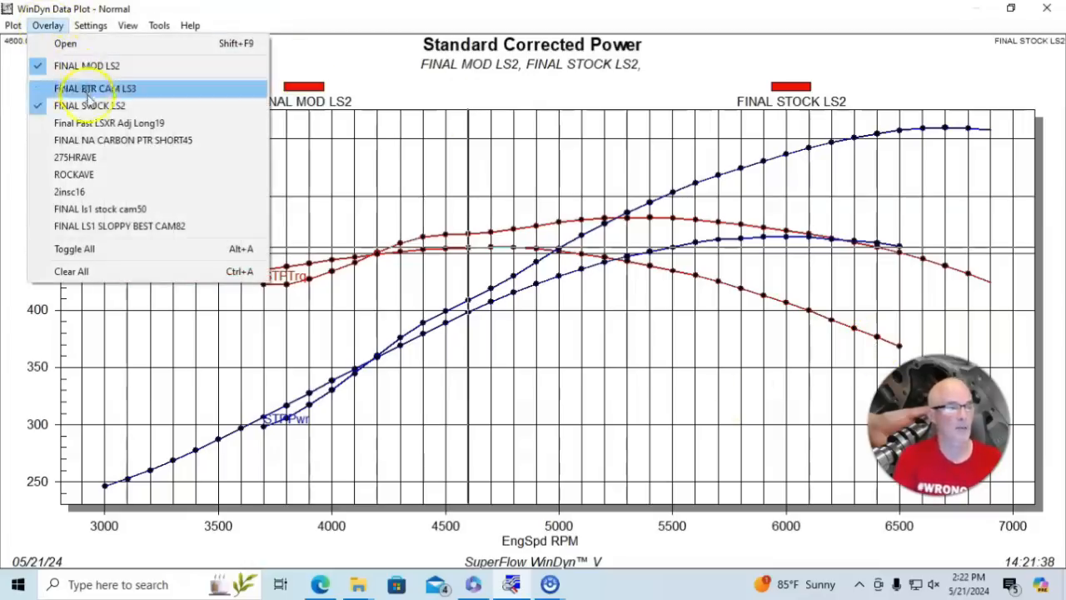
{"action": "left_click", "coordinate": [89, 105]}
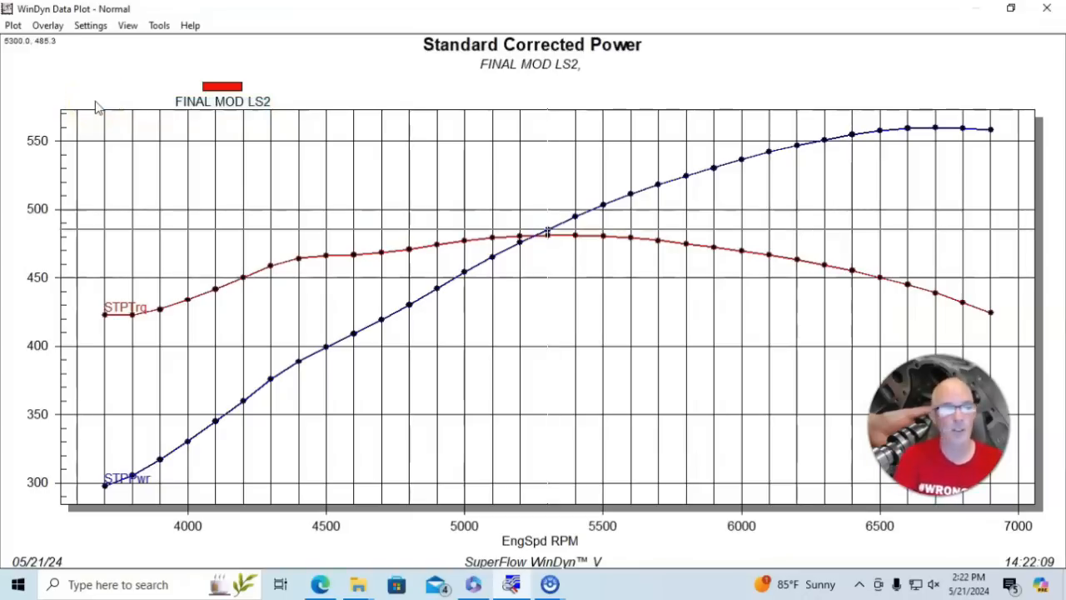
- Overlay the LS3 cam run's power and torque curves on the FINAL MOD LS2 plot
{"action": "left_click", "coordinate": [48, 25]}
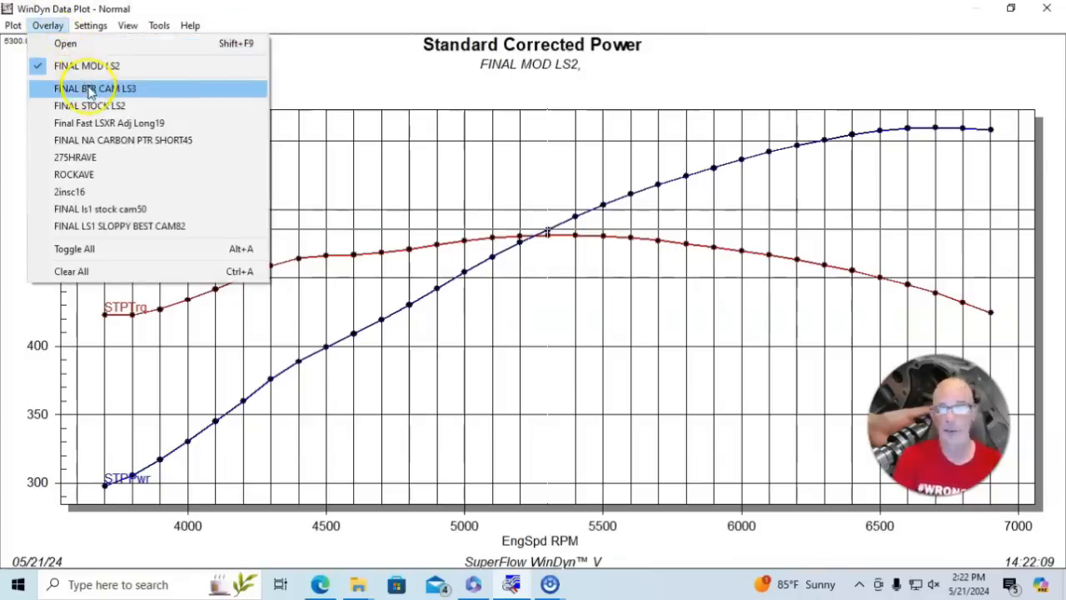
{"action": "left_click", "coordinate": [94, 89]}
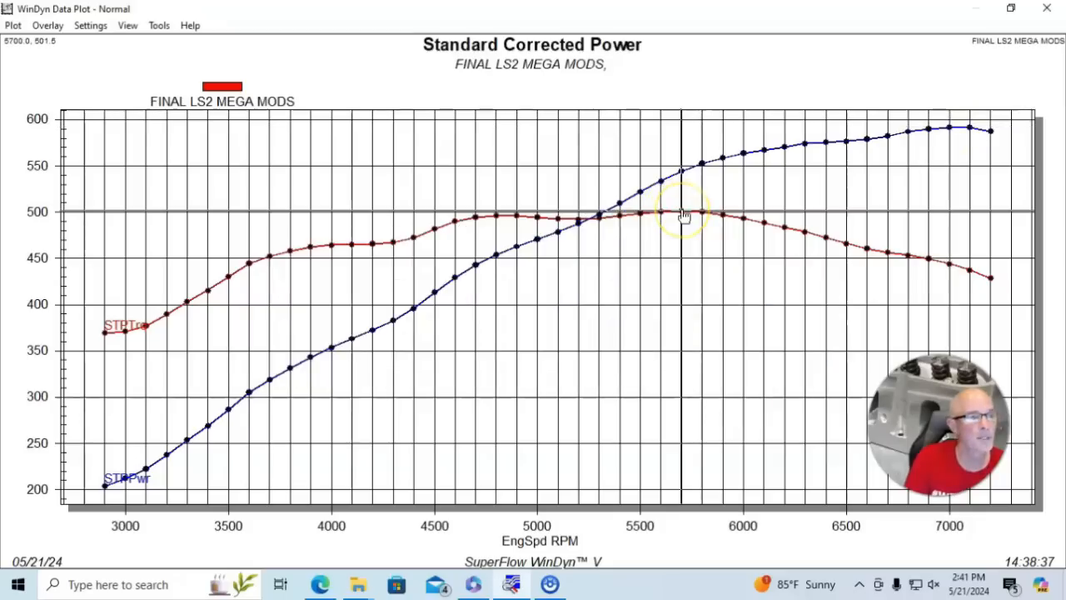
- Overlay the FINAL MOD LS2 curves on FINAL LS2 MEGA MODS, leaving the run list shown
{"action": "left_click", "coordinate": [47, 25]}
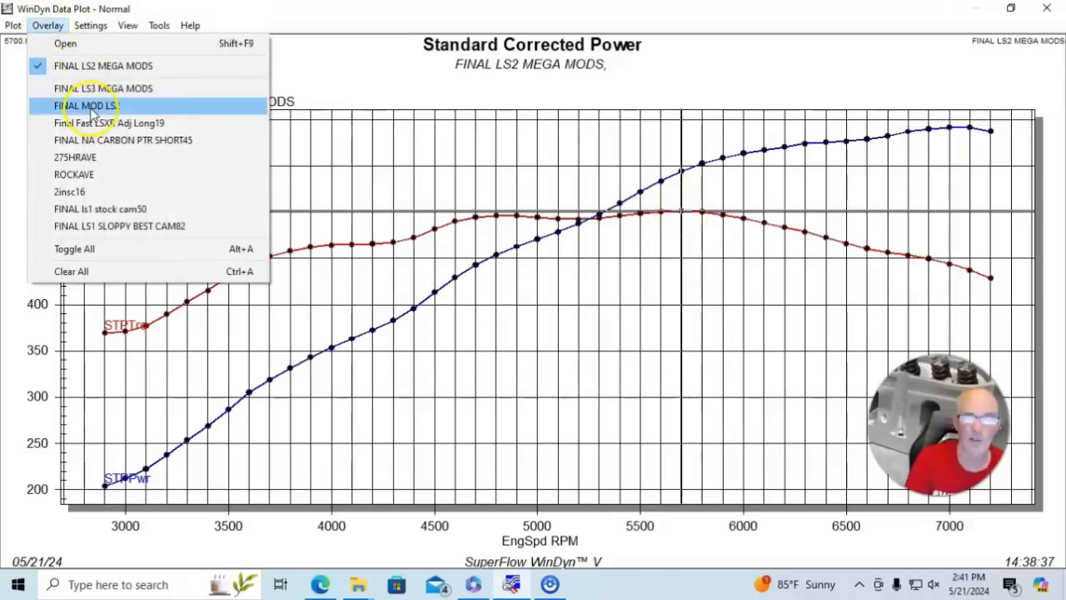
{"action": "left_click", "coordinate": [85, 105]}
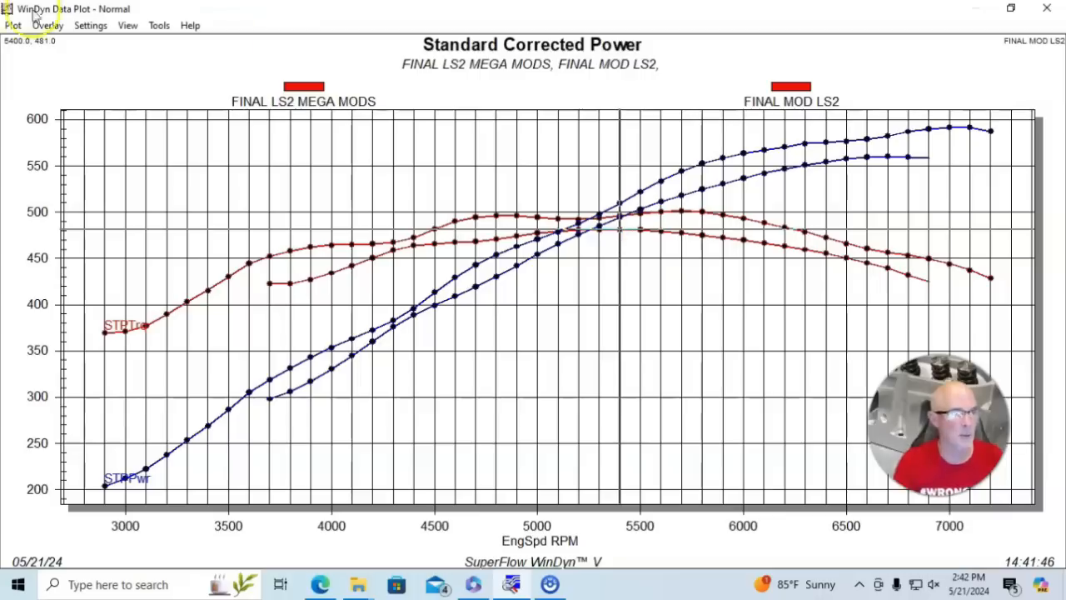
{"action": "left_click", "coordinate": [46, 25]}
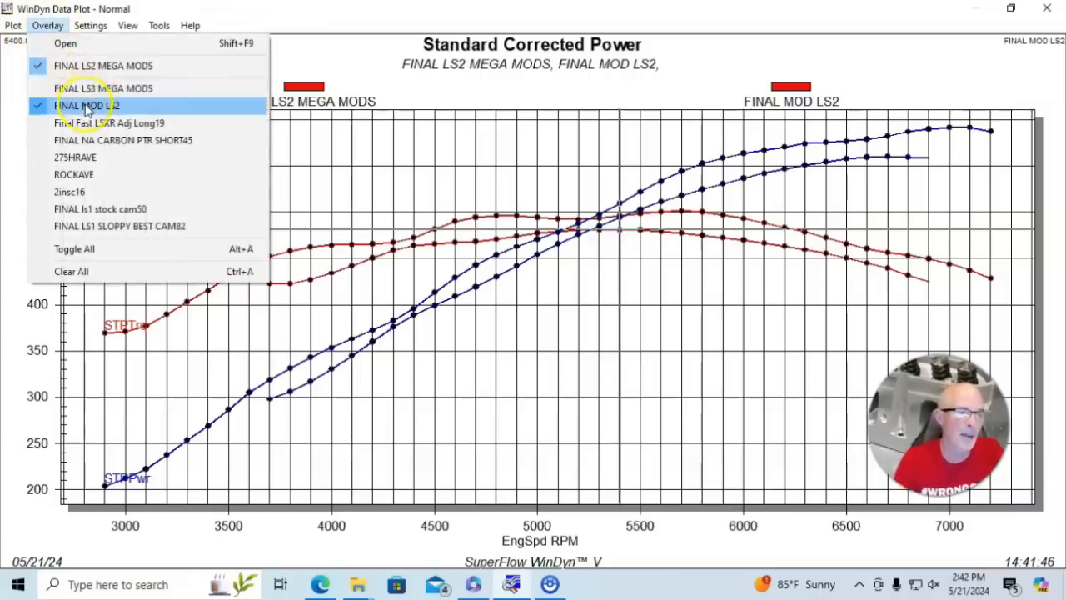